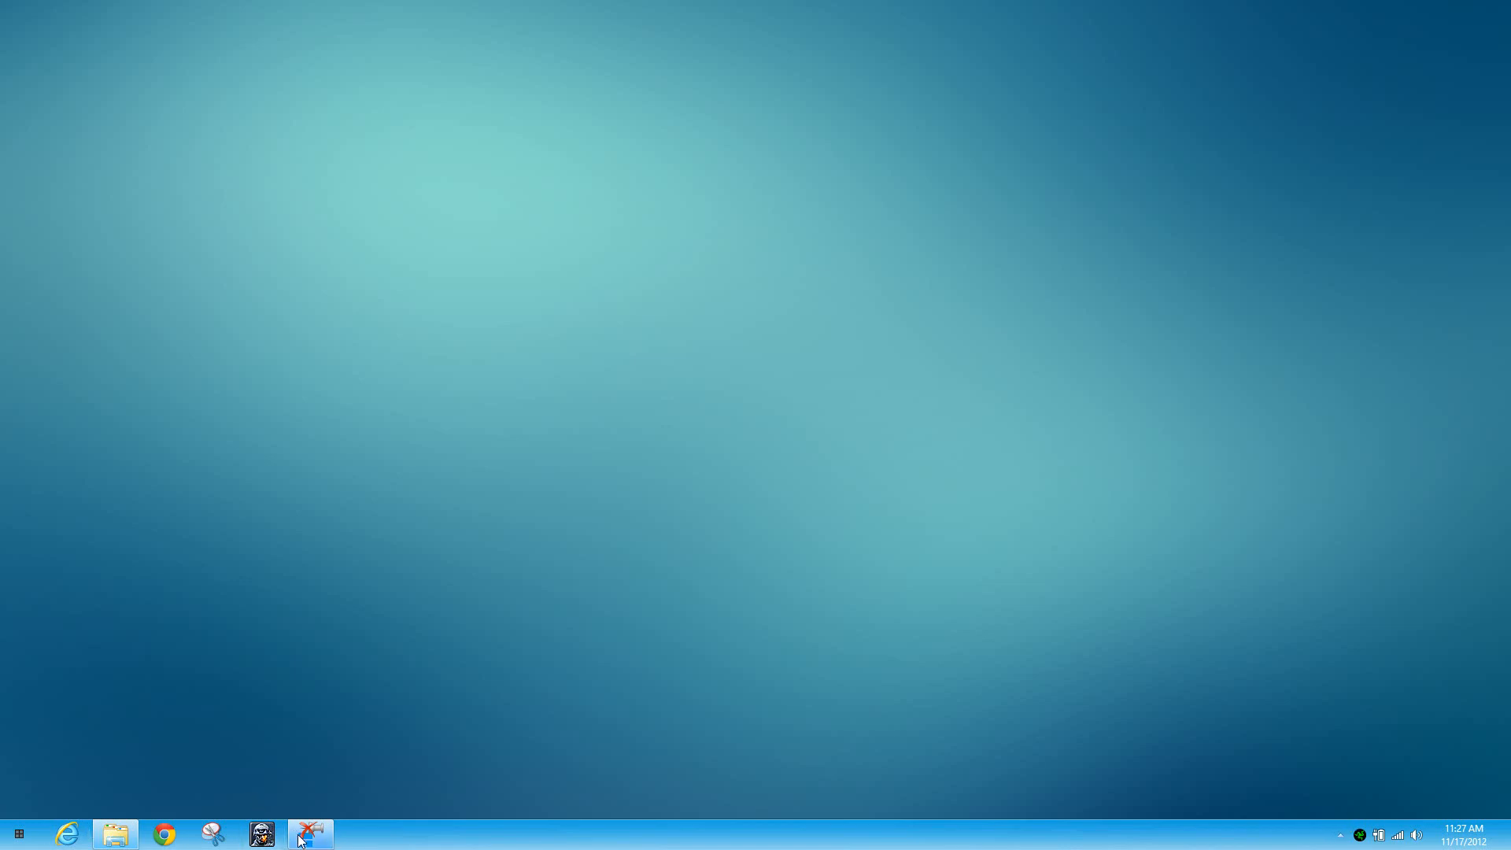
Switch from the empty desktop to the Windows 8 Start screen showing the app tiles.
click(303, 832)
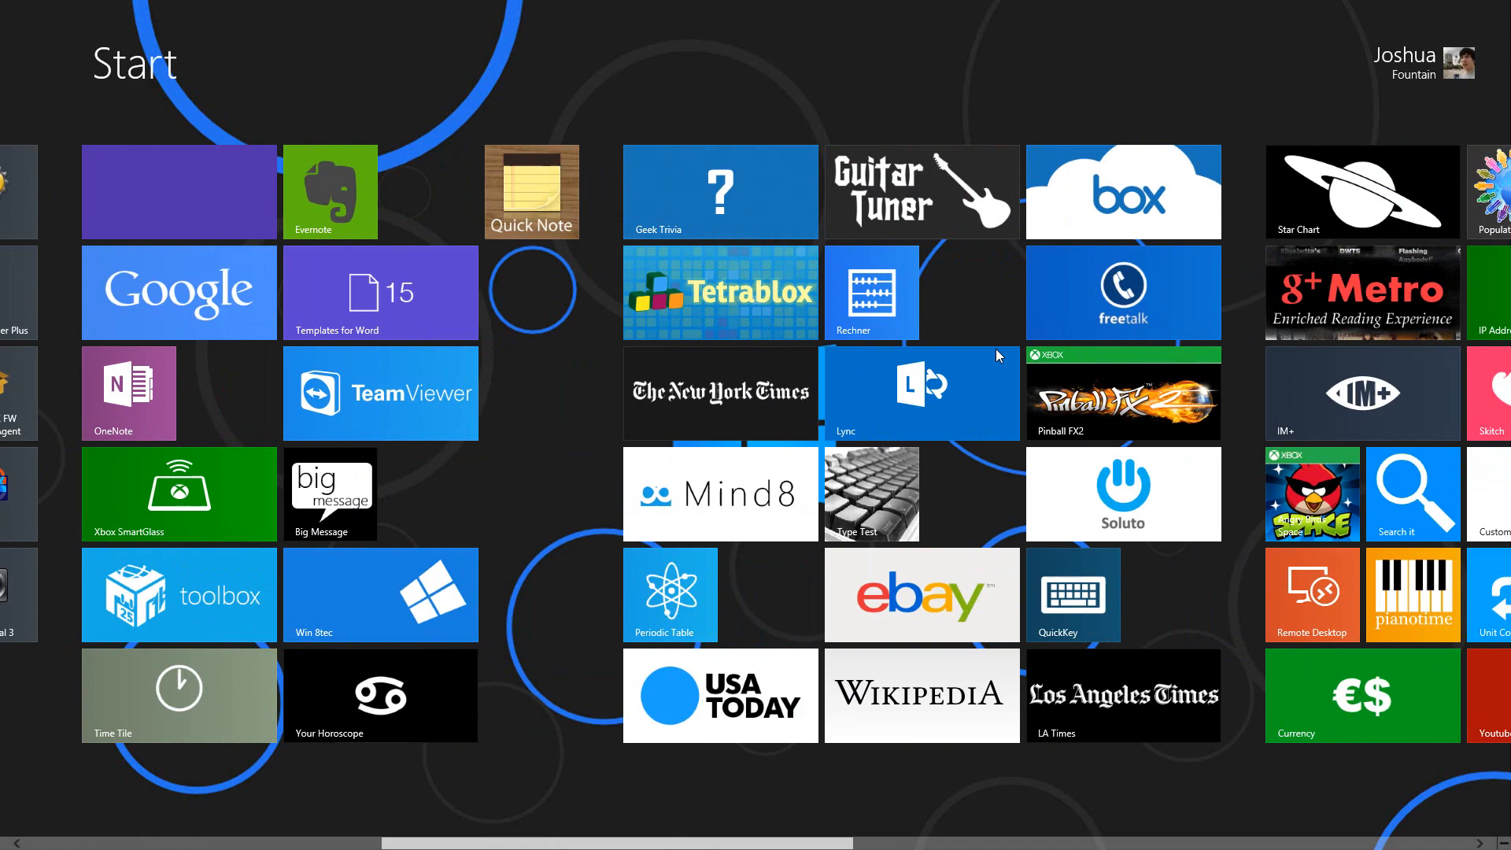
scroll(right, 3)
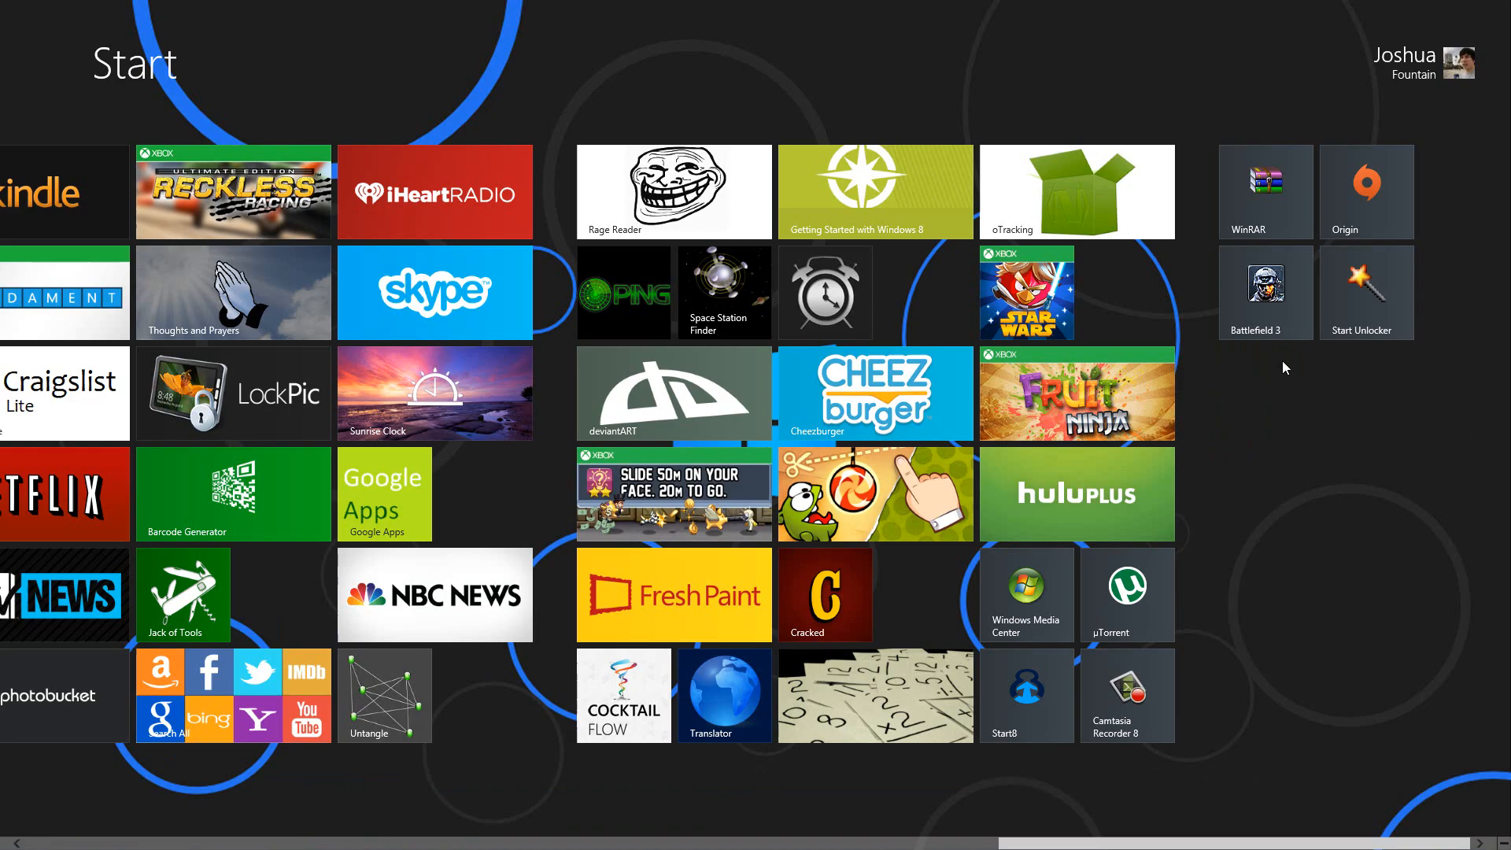
scroll(right, 3)
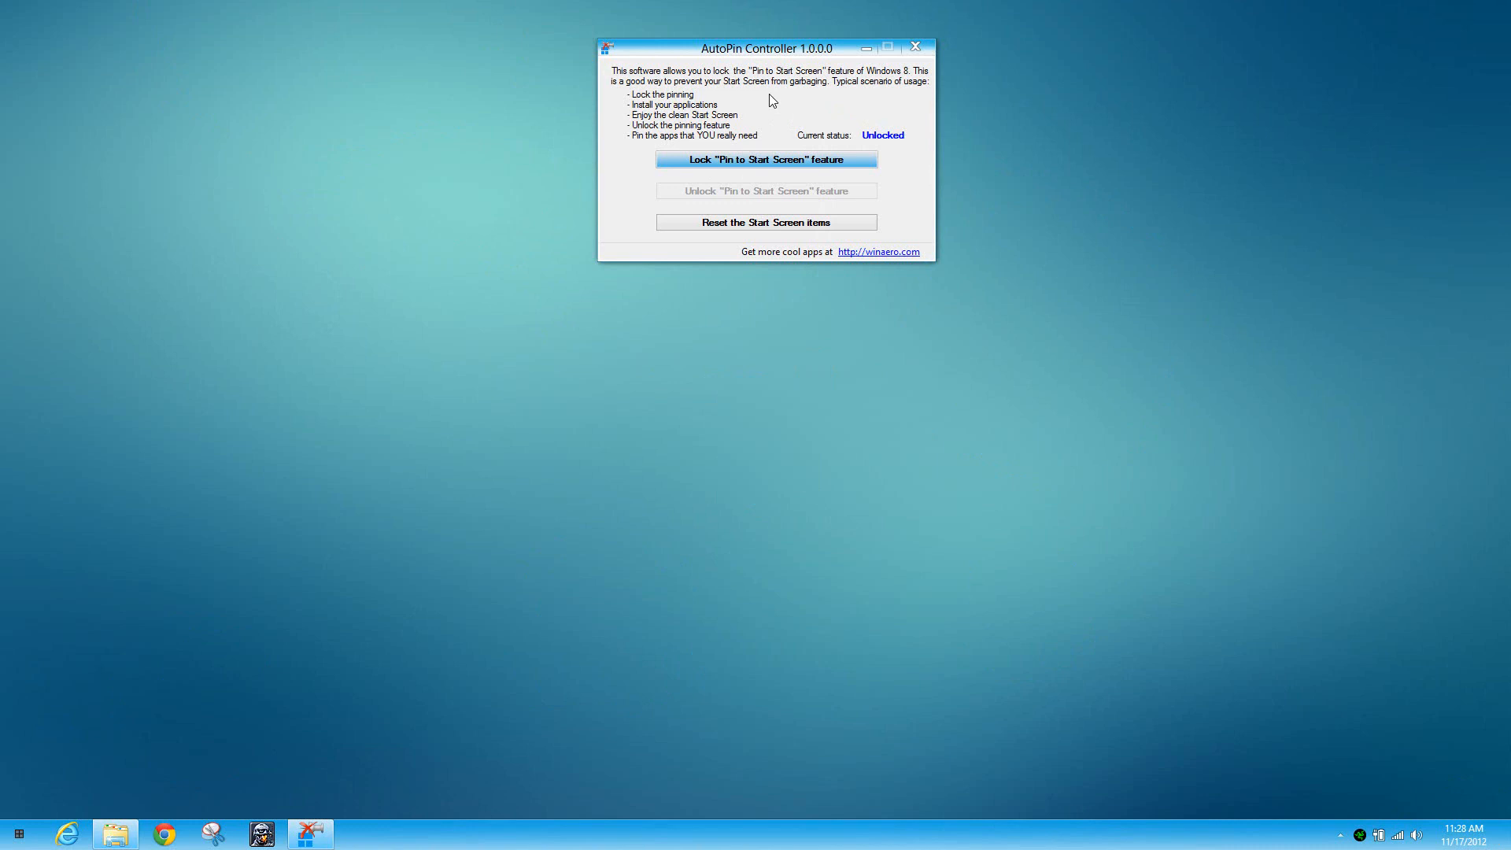
mouse_move(739, 164)
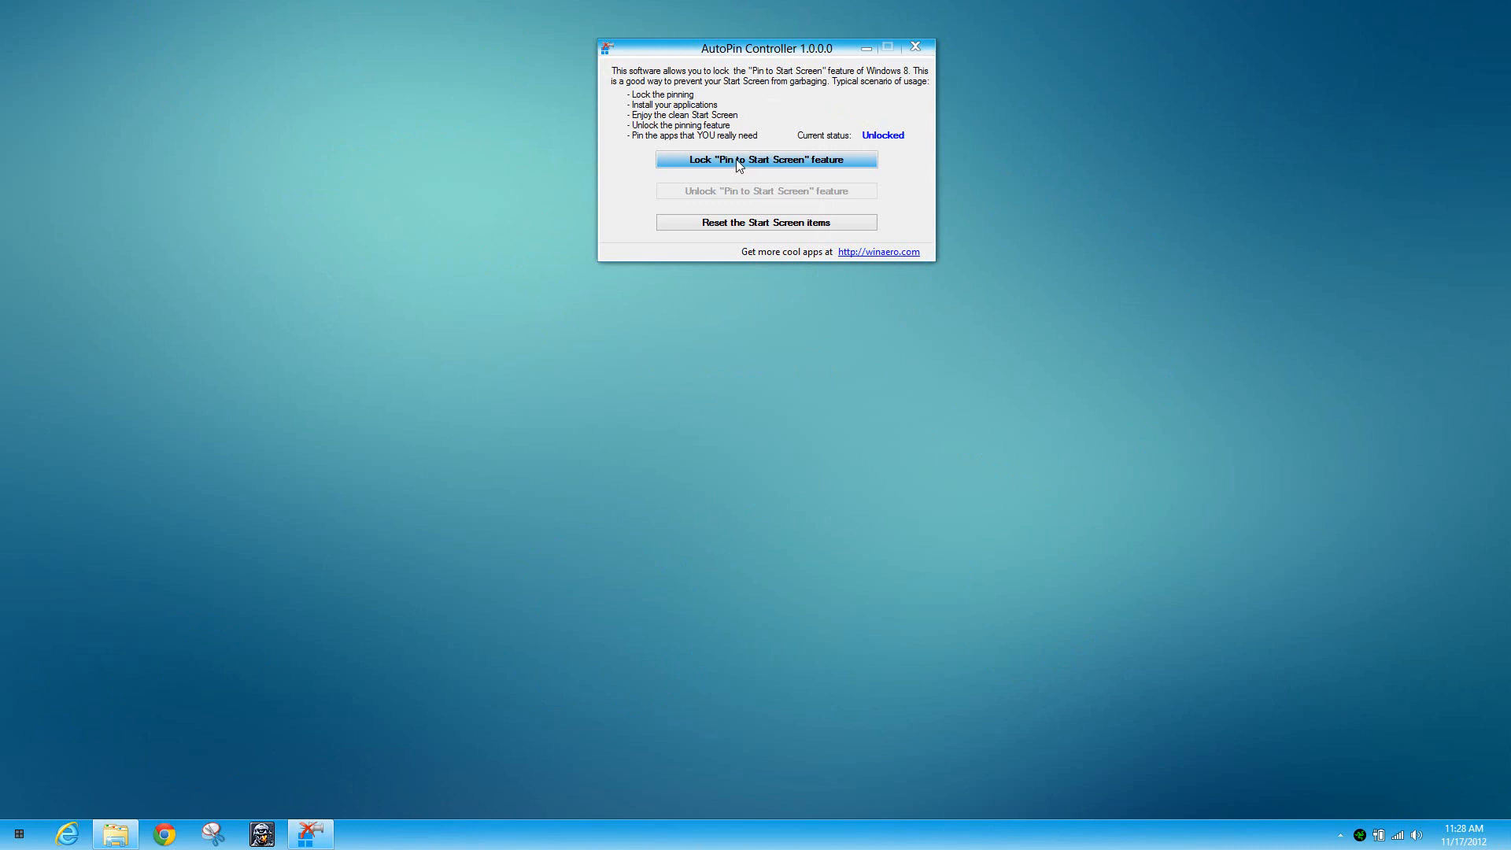
click(766, 159)
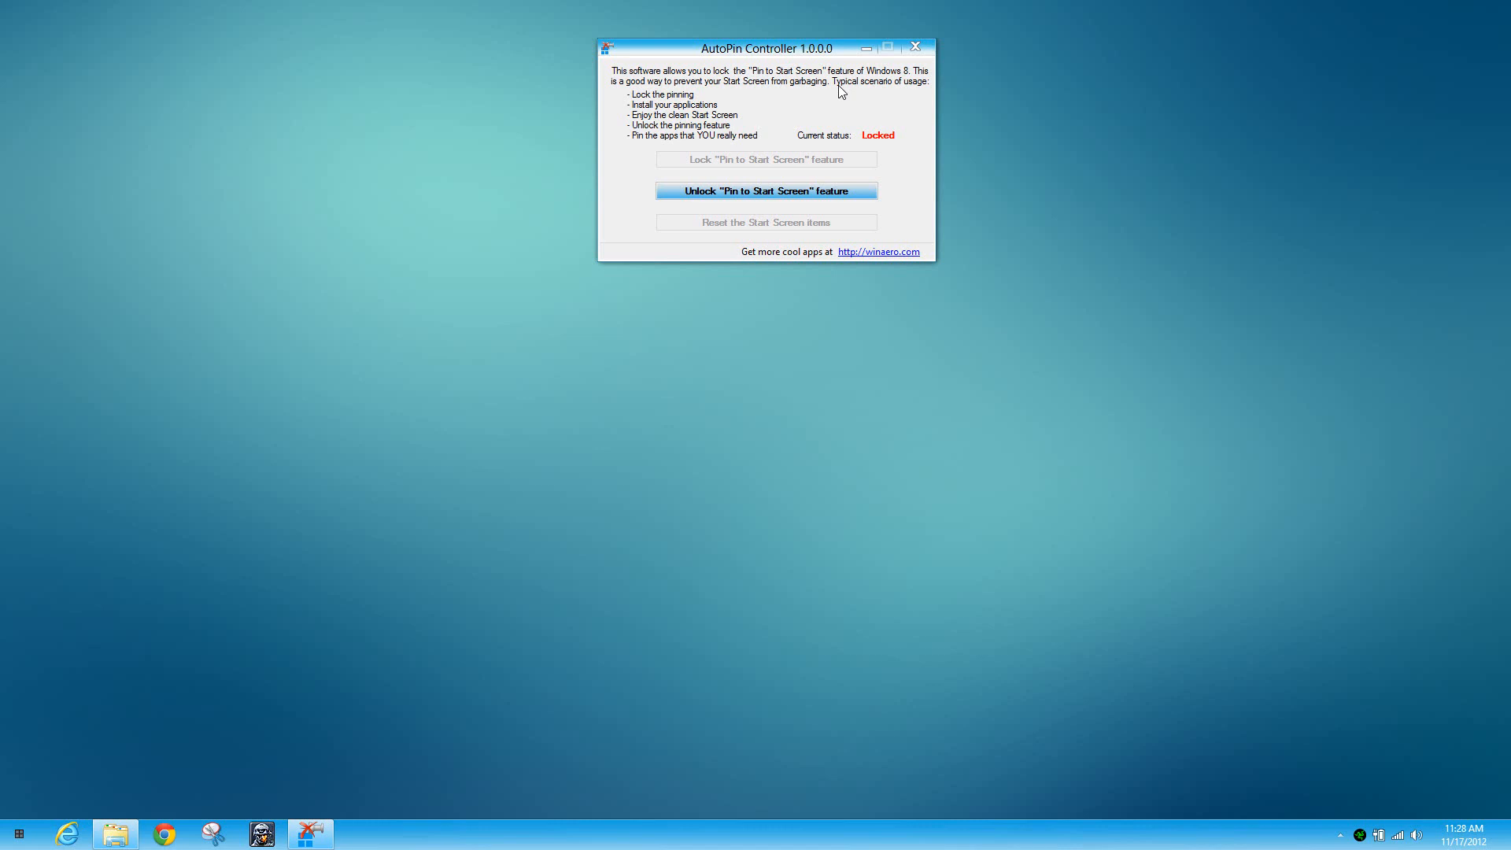
mouse_move(729, 209)
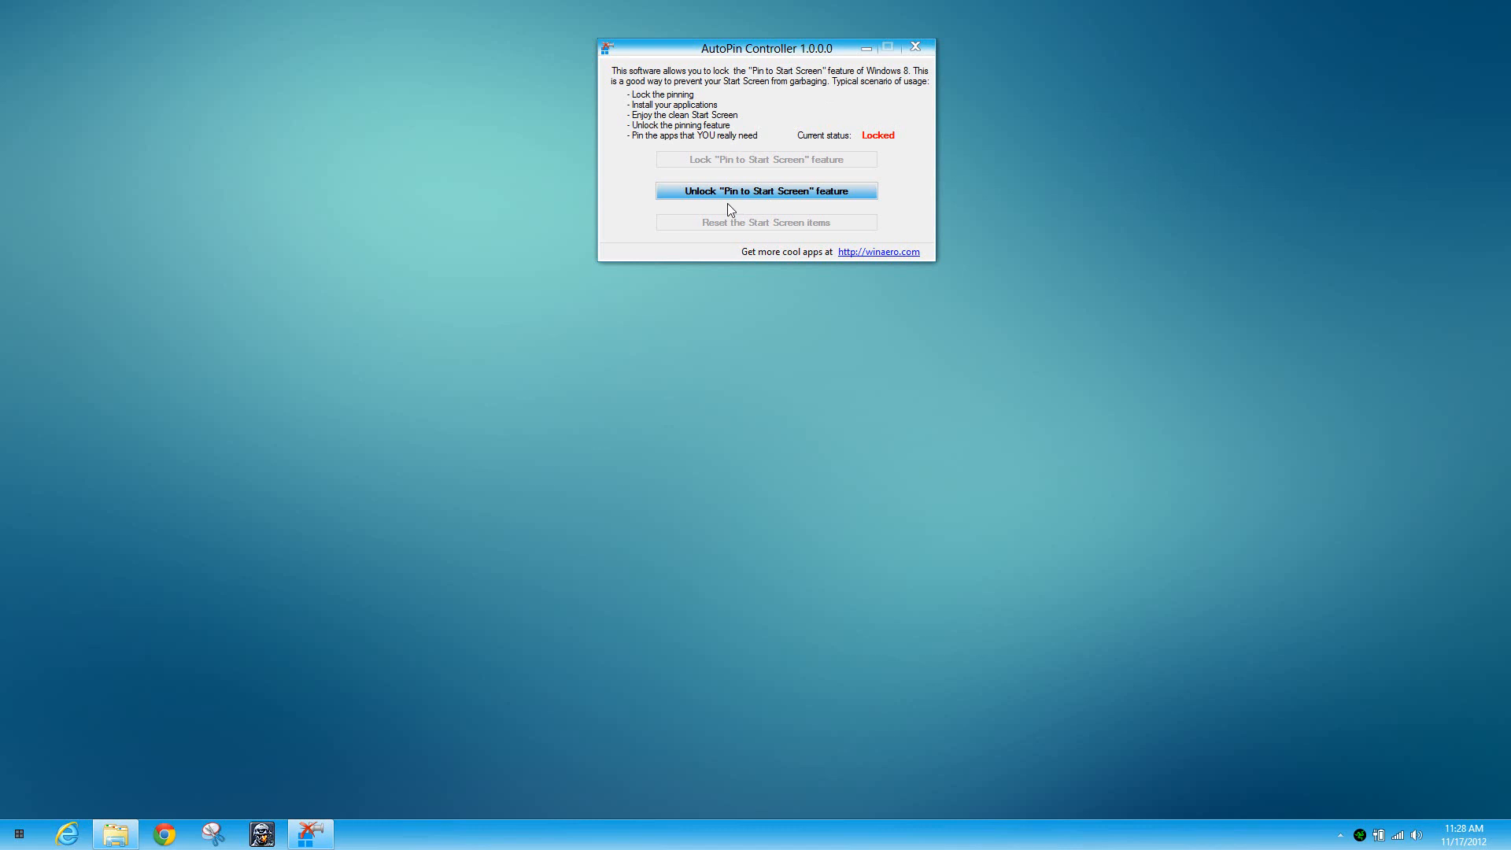
click(767, 190)
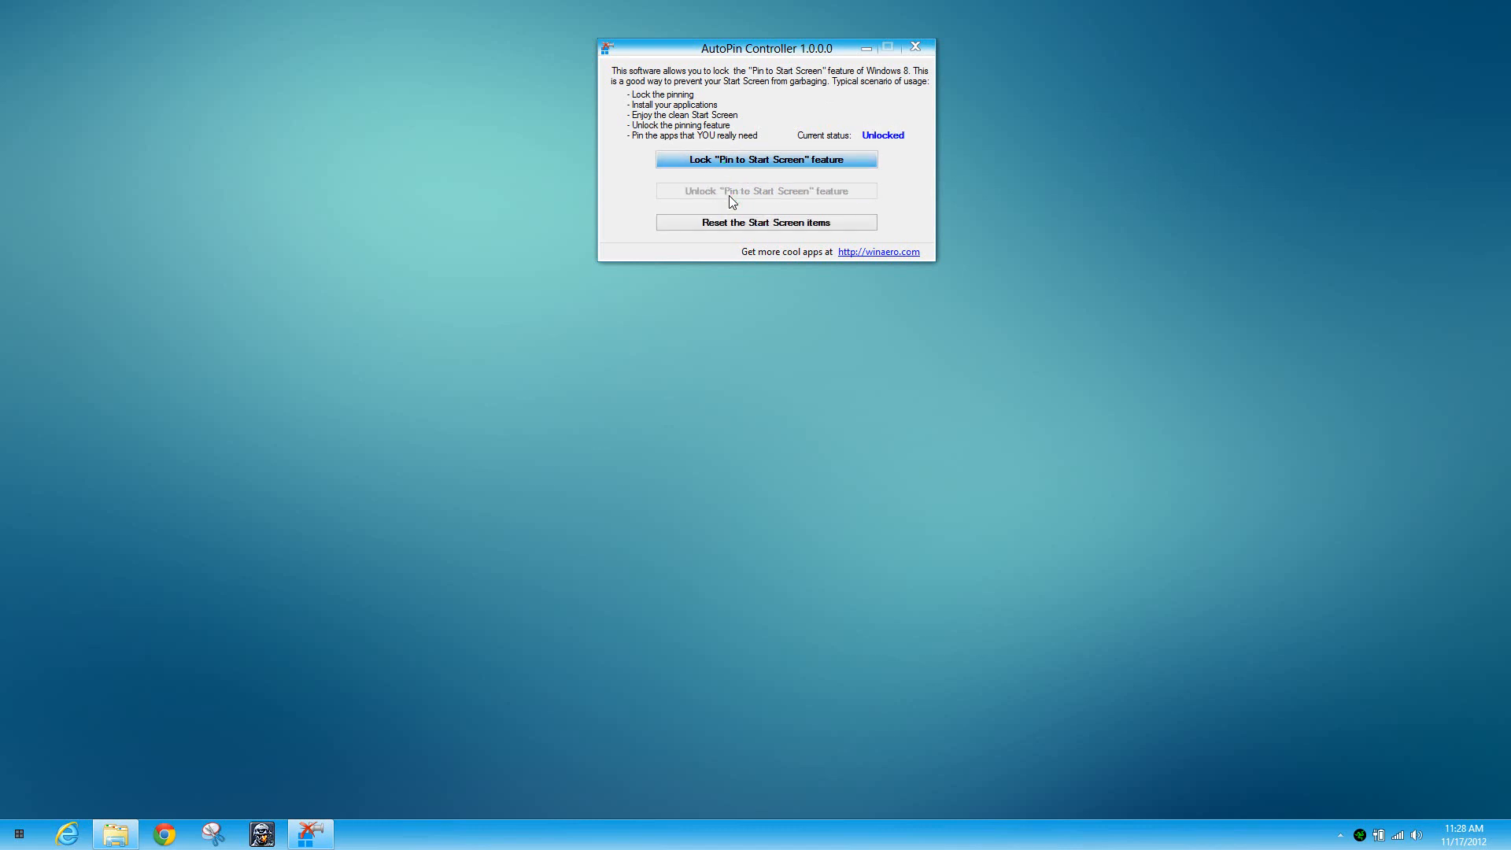